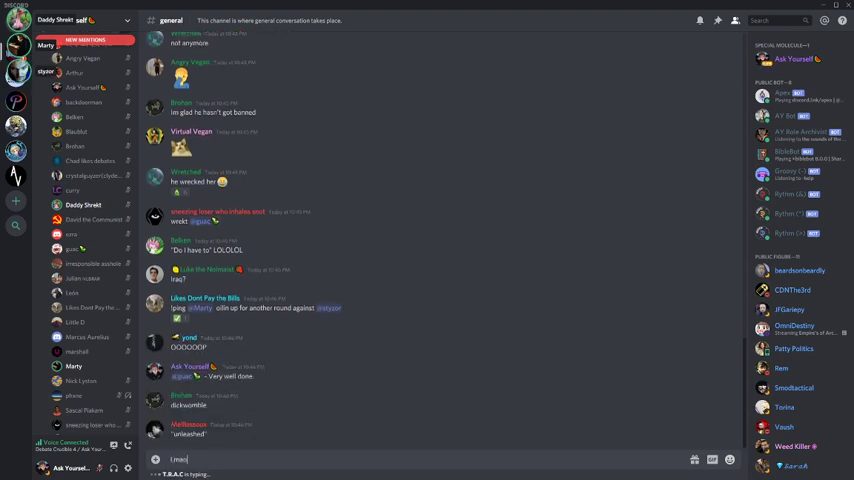
Send the pending message and one about Marty, then begin drafting a reply starting 'Re'.
{"action": "key", "text": "enter"}
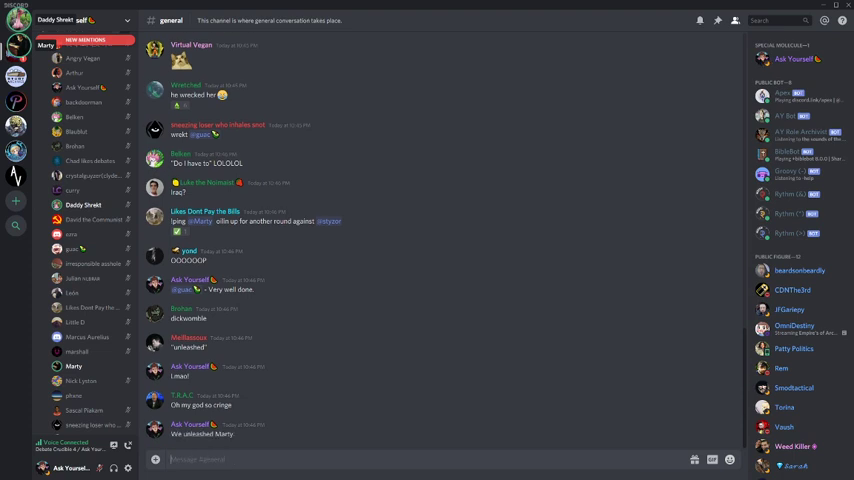
{"action": "type", "text": "Marty unleashe"}
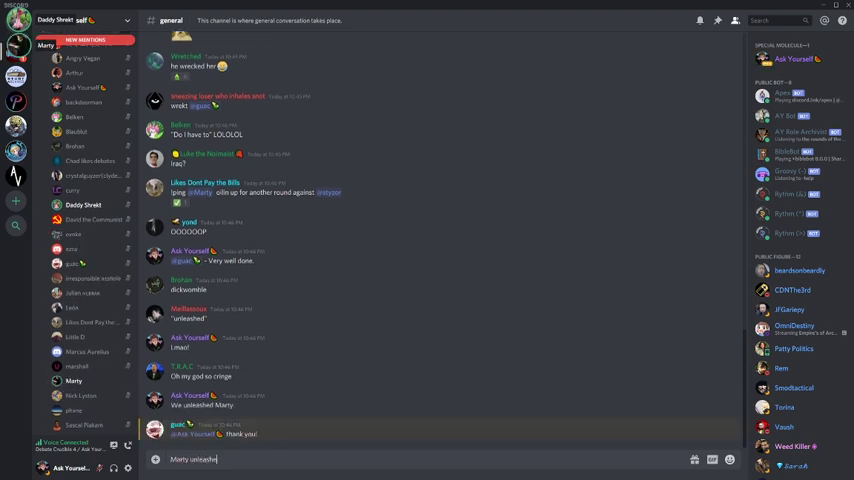
{"action": "key", "text": "enter"}
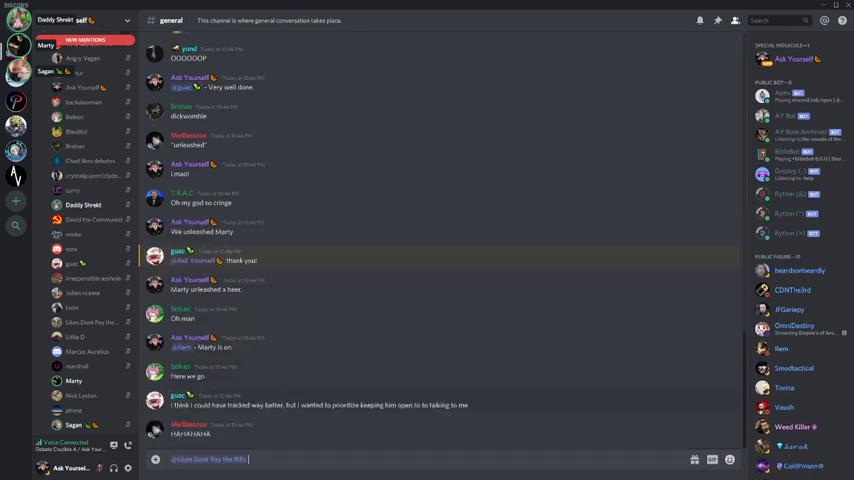
{"action": "type", "text": "Re"}
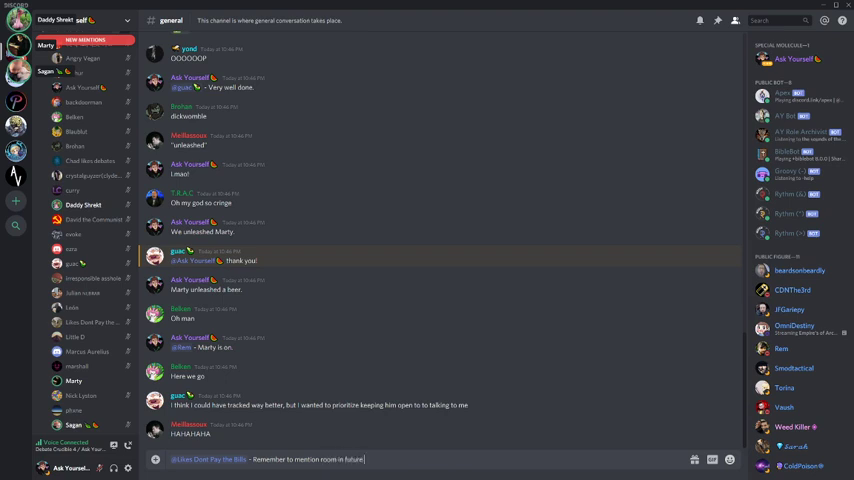
Post debate replies including 'plz. For n...' and 'Styzor educati...' in #general.
{"action": "type", "text": "plz. For n"}
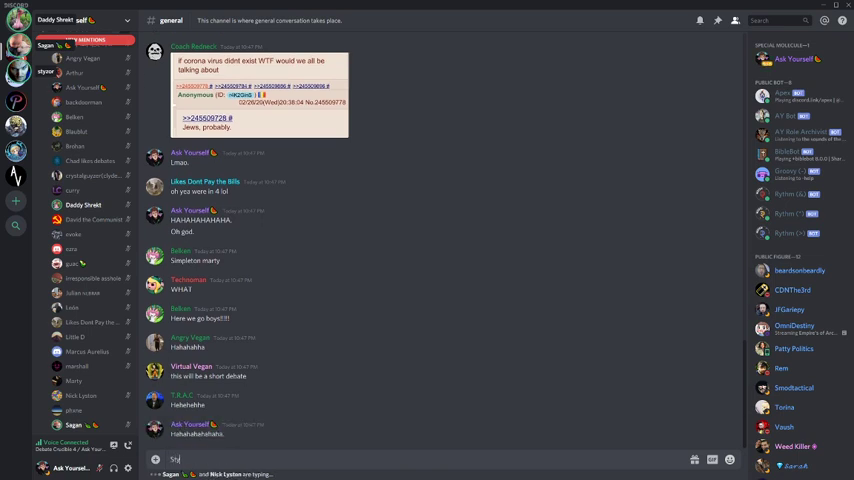
{"action": "type", "text": "Styzor educati"}
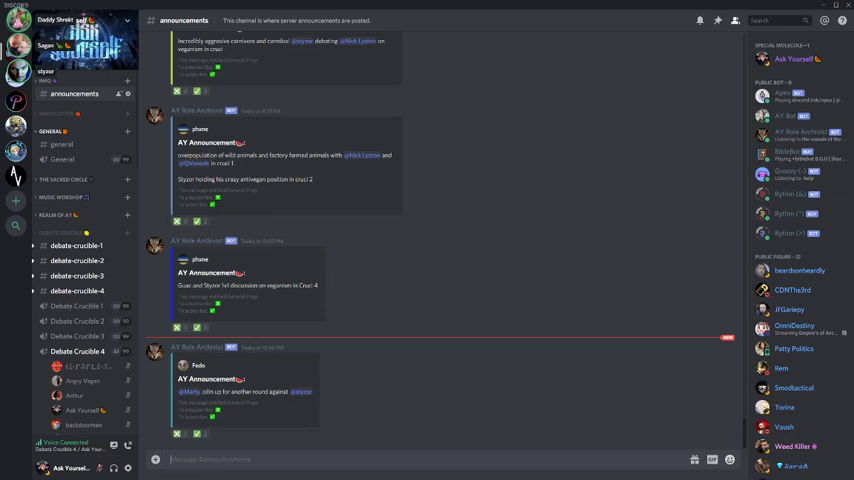
Return to the #general channel from the channel sidebar.
{"action": "left_click", "coordinate": [60, 128]}
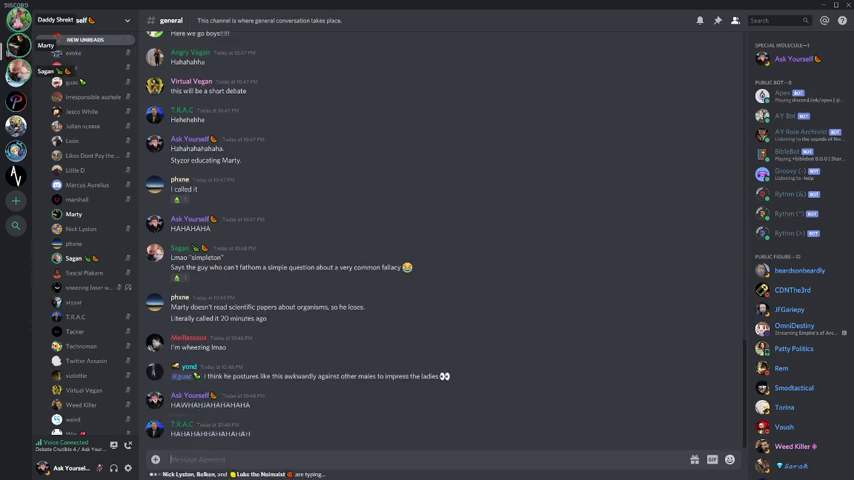
Send a 'Rofl' reply in #general after scrolling the chat.
{"action": "scroll", "scroll_direction": "down", "scroll_amount": 3}
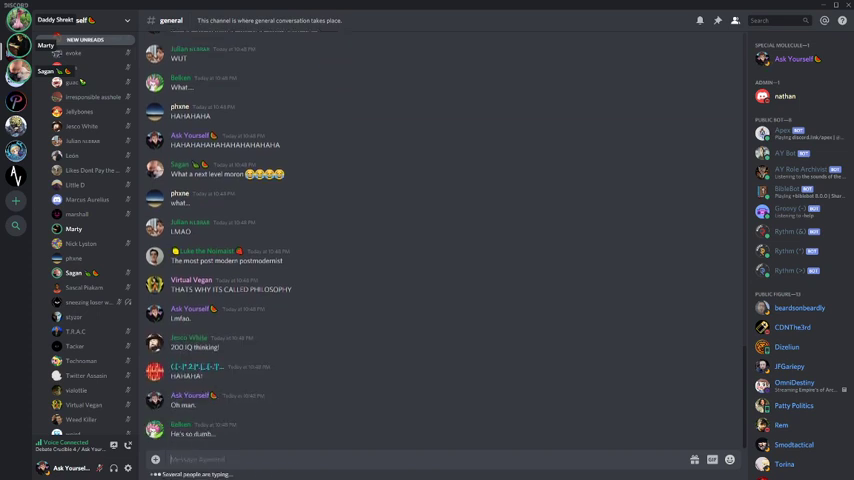
{"action": "type", "text": "Rofl"}
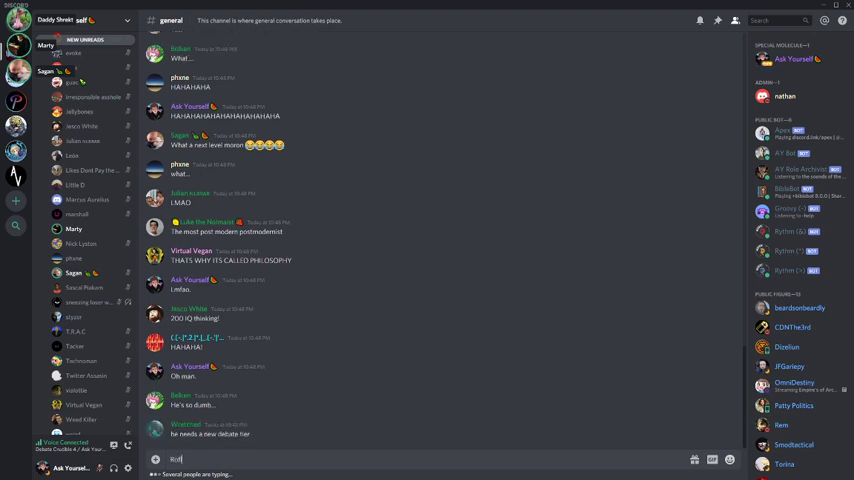
{"action": "key", "text": "enter"}
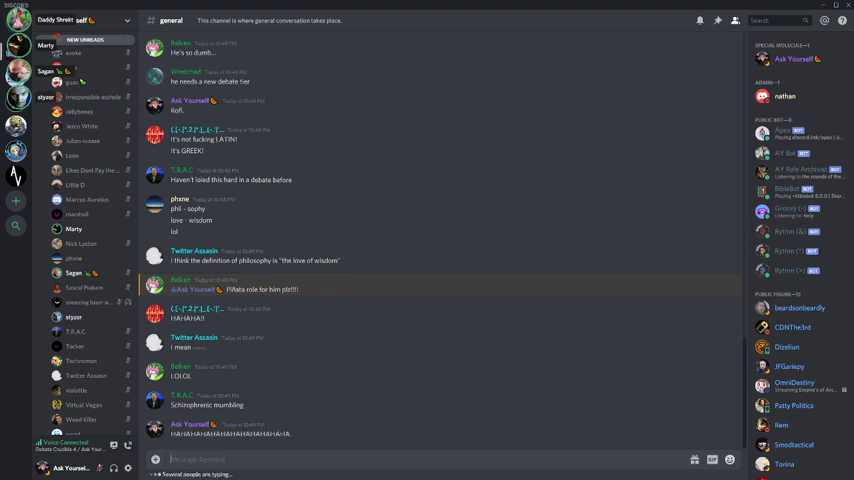
Send the message starting 'Oh' about being in pain.
{"action": "type", "text": "Oh"}
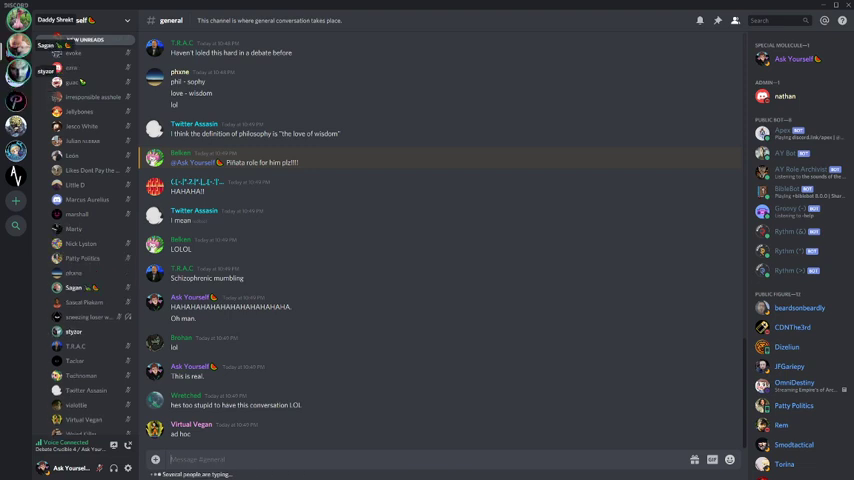
{"action": "scroll", "scroll_direction": "down", "scroll_amount": 3}
{"action": "type", "text": "I'm actually in physical pain"}
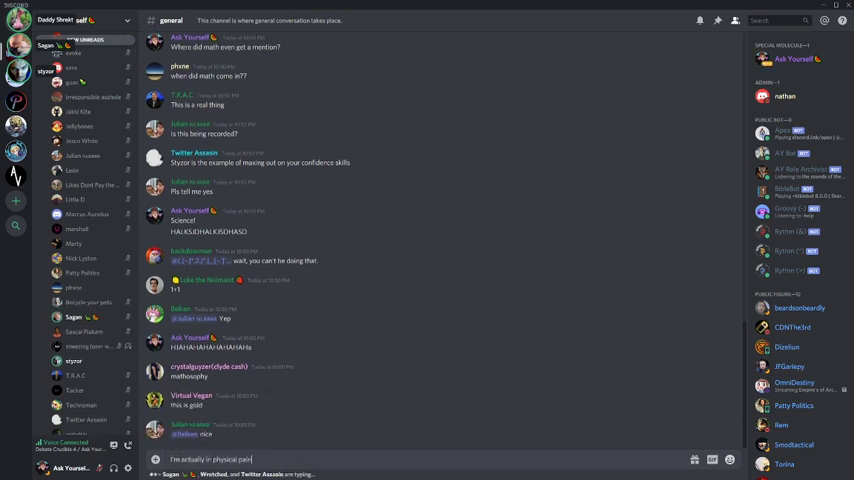
{"action": "key", "text": "enter"}
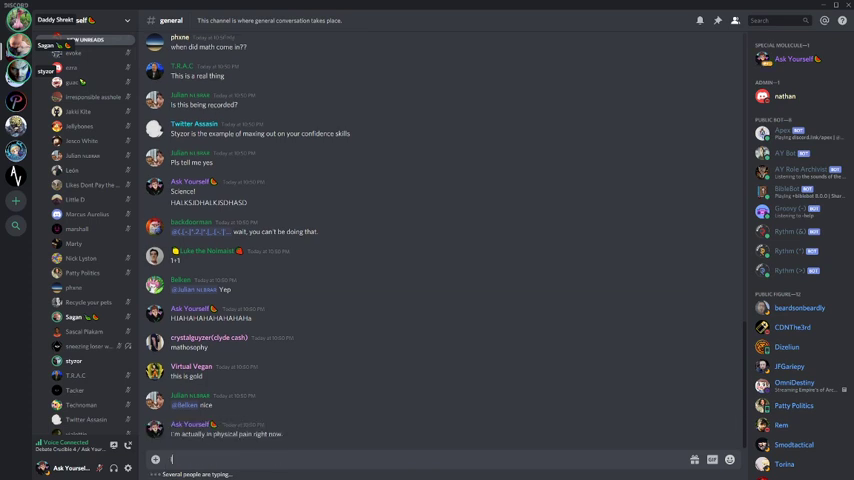
Post 'I shouldn't have let th...' and the naturalistic fallacy message with its Wikipedia link.
{"action": "type", "text": "I shouldn't have let th"}
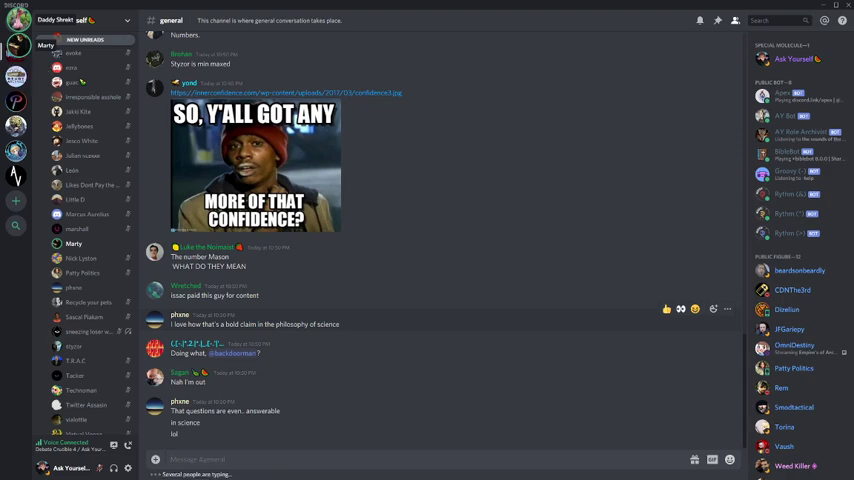
{"action": "scroll", "scroll_direction": "up", "scroll_amount": 3}
{"action": "type", "text": "heiki"}
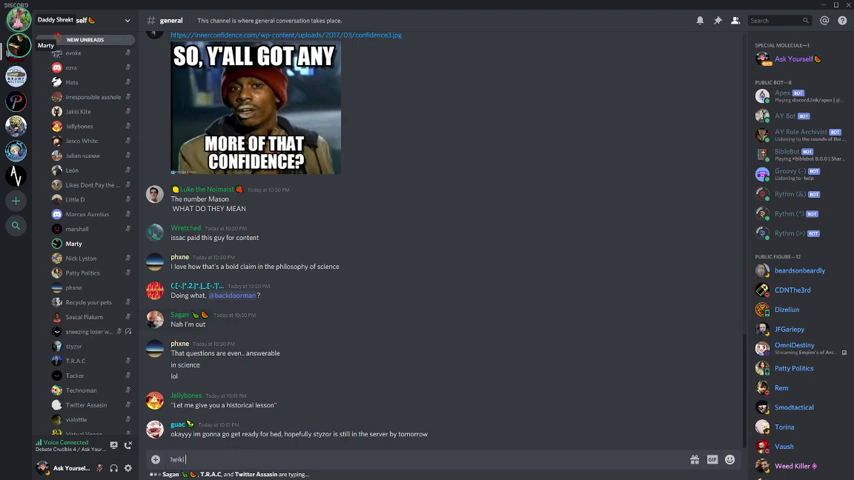
{"action": "type", "text": "naturalistic fal"}
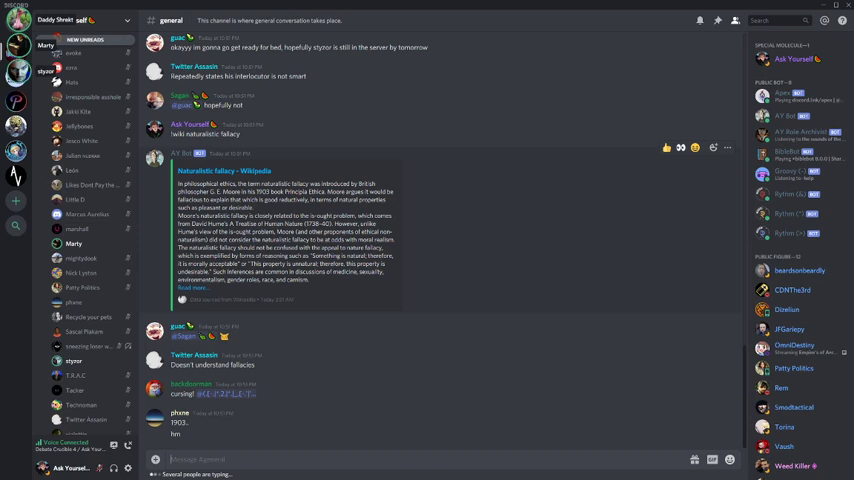
{"action": "scroll", "scroll_direction": "down", "scroll_amount": 3}
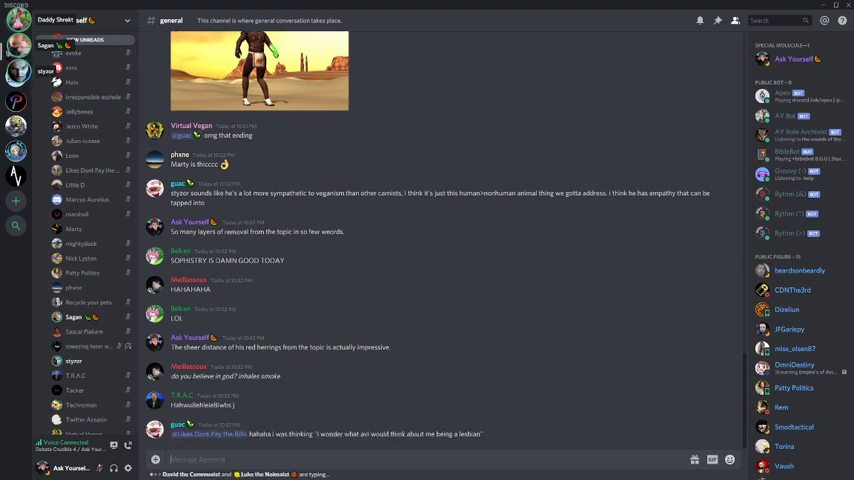
Send the 'Relevance?' reply and a follow-up starting 'Btw r' in #general.
{"action": "scroll", "scroll_direction": "down", "scroll_amount": 3}
{"action": "type", "text": "HAHAHAHAHAHAHAHAH"}
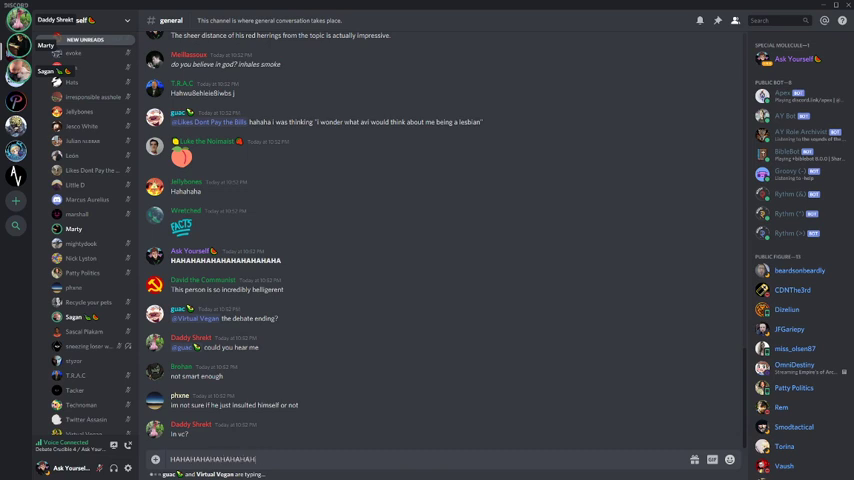
{"action": "scroll", "scroll_direction": "down", "scroll_amount": 3}
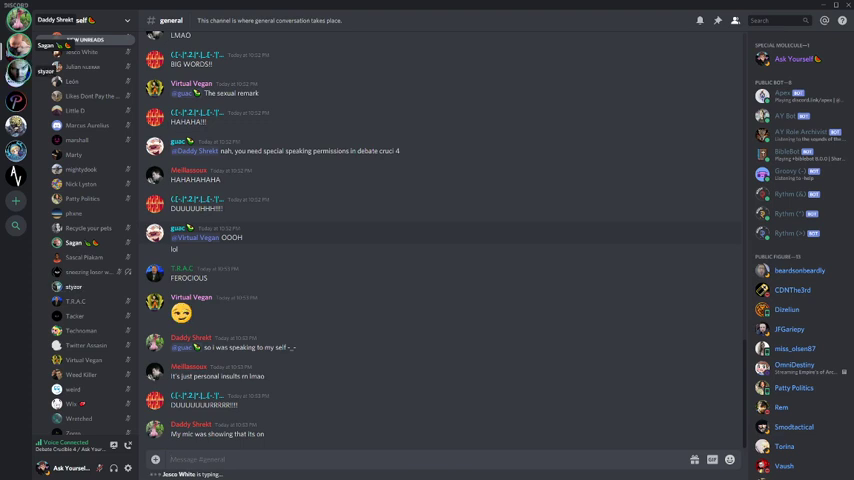
{"action": "type", "text": "Rri"}
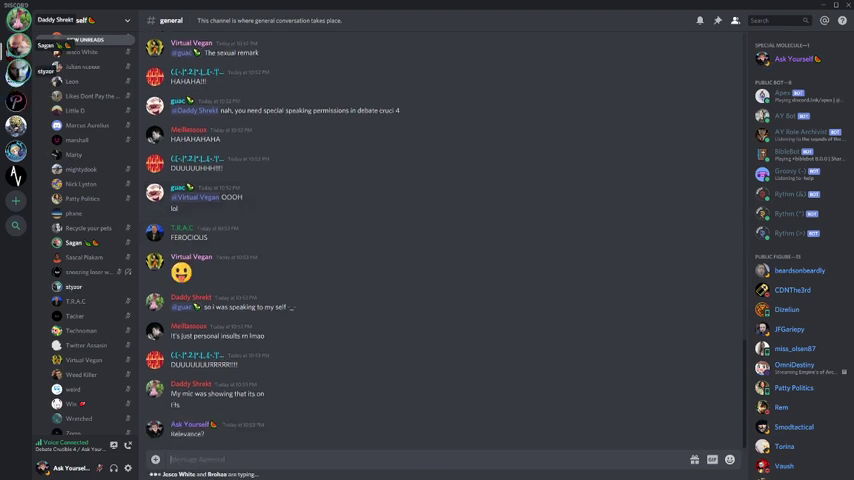
{"action": "type", "text": "Btw r"}
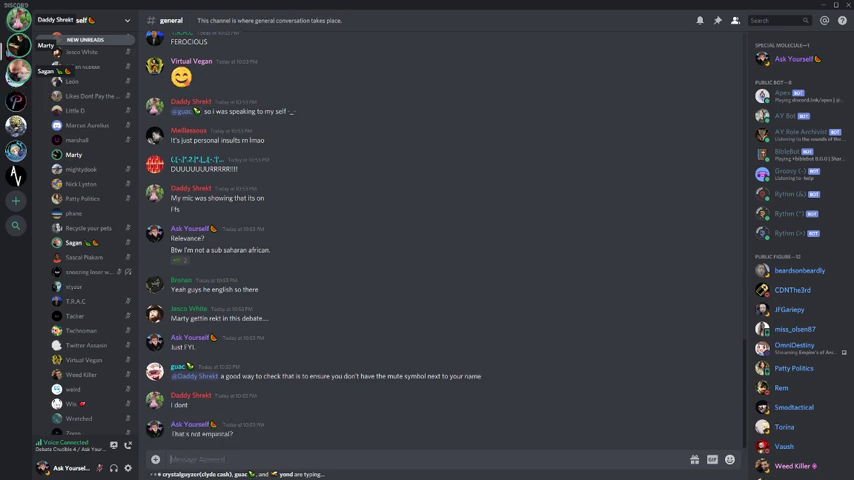
Post 'Is it a priori?' and a further reply mentioning 'comment'.
{"action": "scroll", "scroll_direction": "down", "scroll_amount": 3}
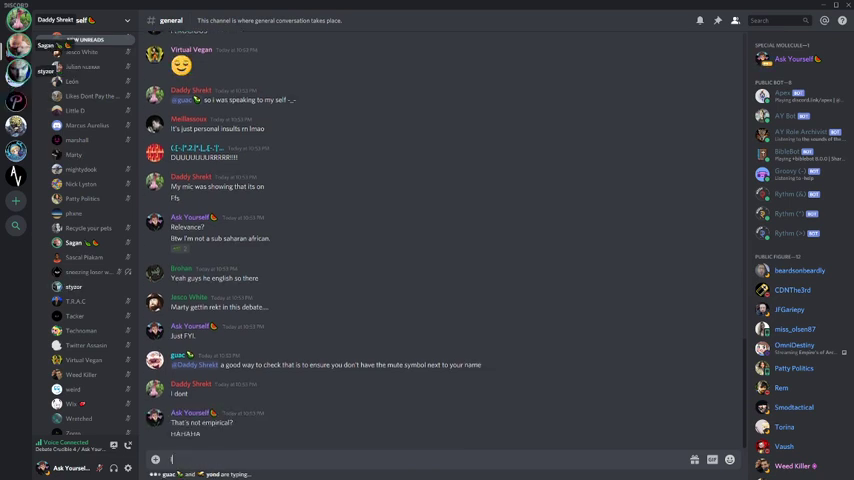
{"action": "type", "text": "Is it a prior"}
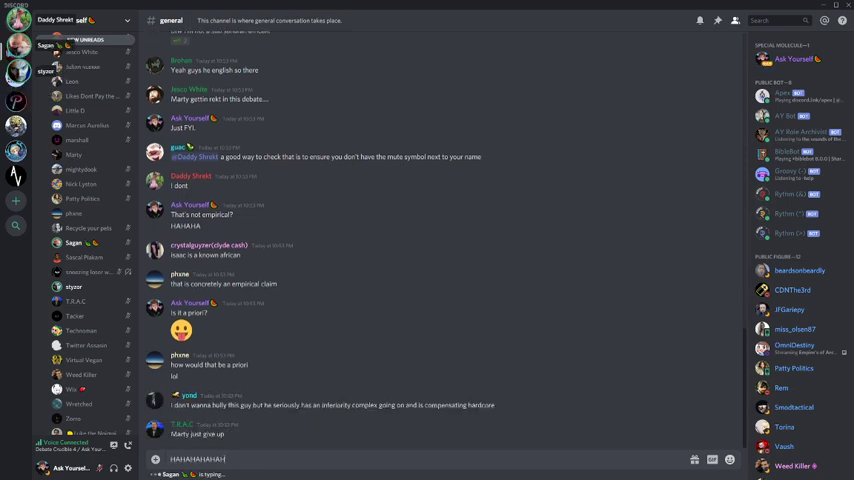
{"action": "key", "text": "enter"}
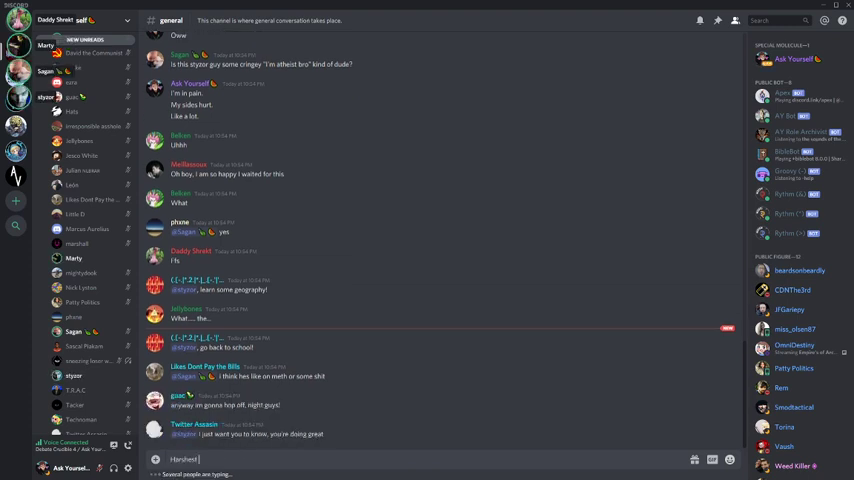
{"action": "type", "text": "comment"}
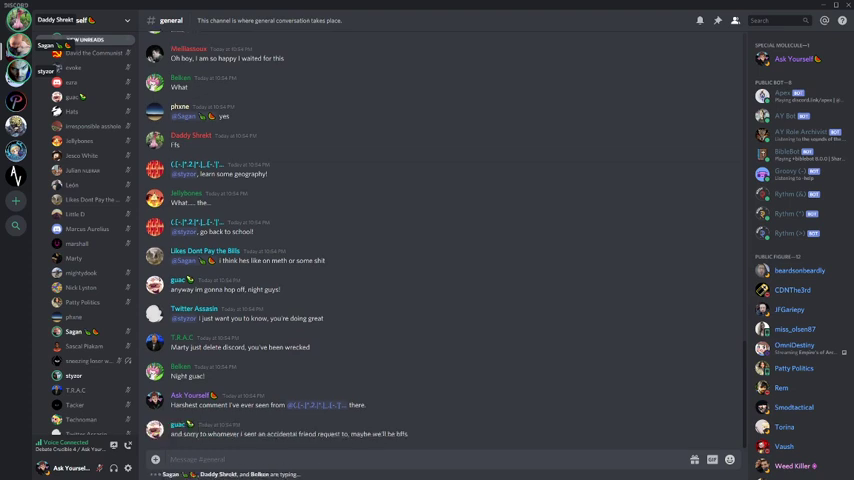
Send 'HAHAHAHAHAHAHA' and a remark that Marty has never heard of the SEP.
{"action": "type", "text": "HAHAHAHAHAHAHA"}
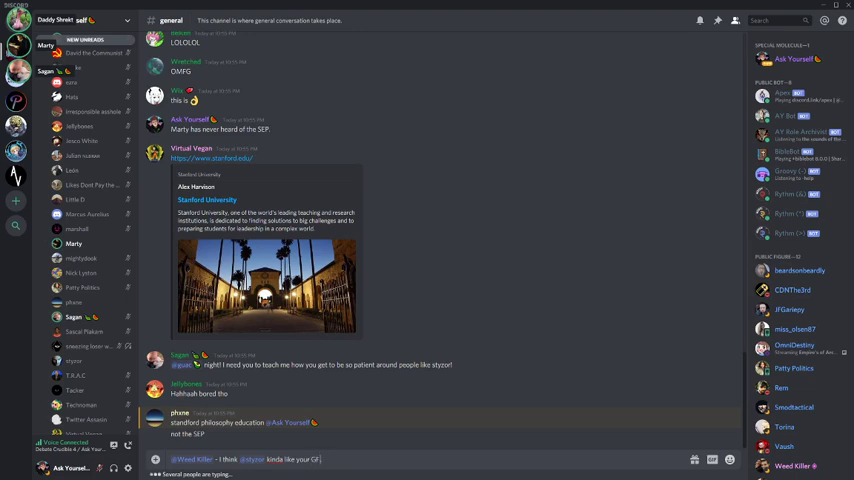
{"action": "scroll", "scroll_direction": "down", "scroll_amount": 3}
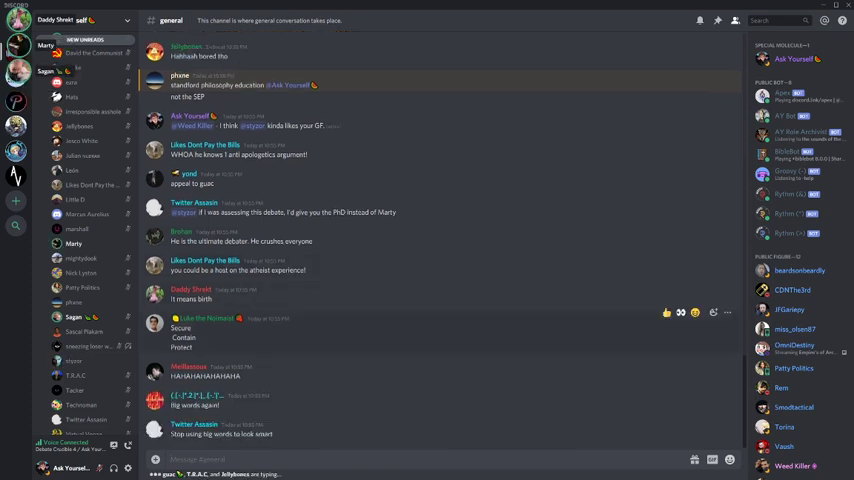
Post 'He's C...' and that beliefs can be about a fact.
{"action": "type", "text": "He's C"}
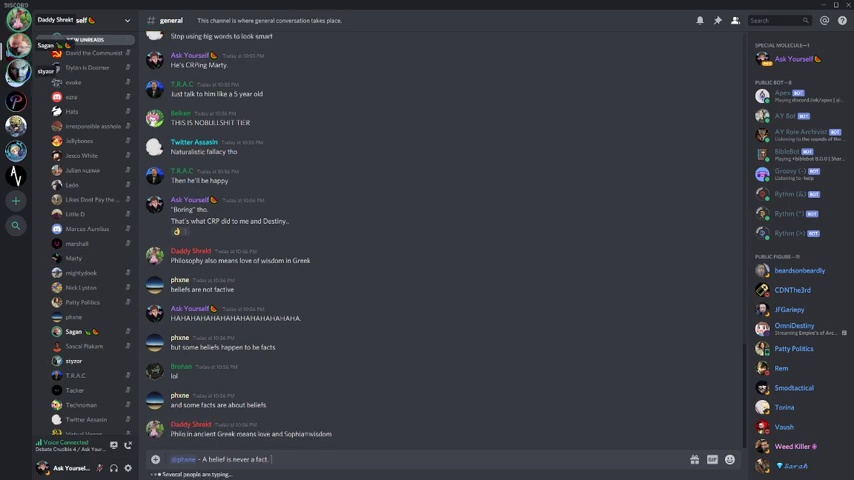
{"action": "type", "text": "But beliefs"}
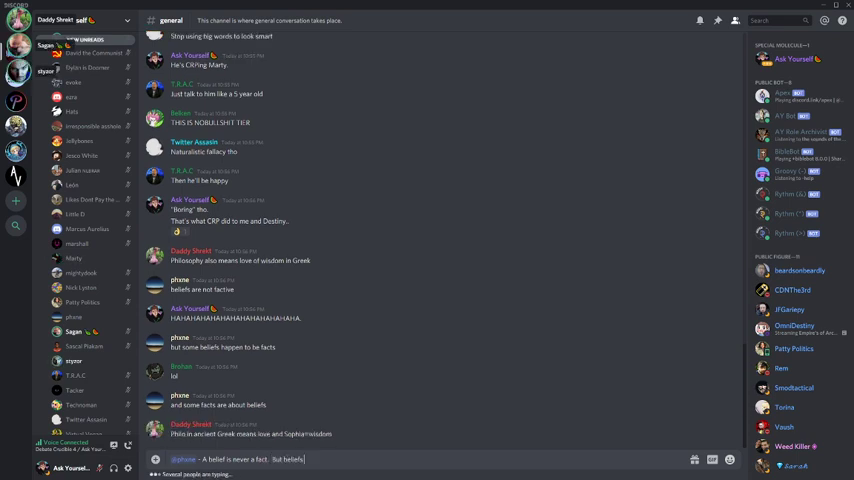
{"action": "type", "text": "can be about afac"}
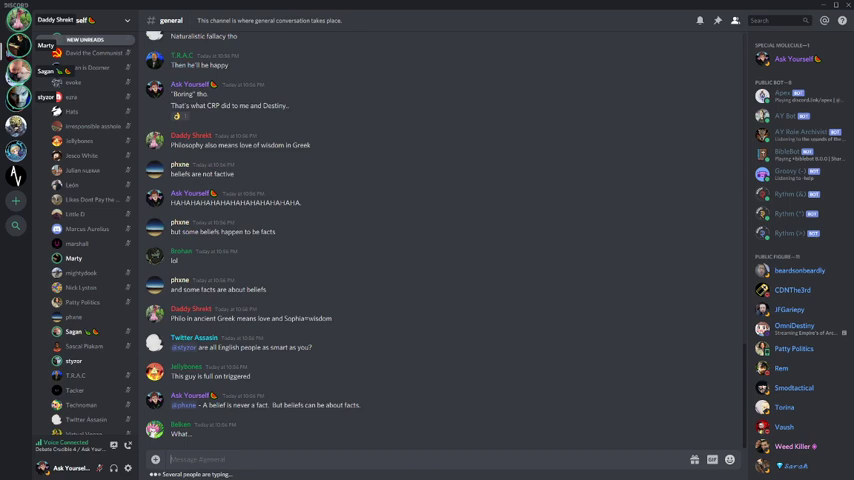
Scroll down through the new messages to the Philosophy Wikipedia embed.
{"action": "left_click", "coordinate": [72, 258]}
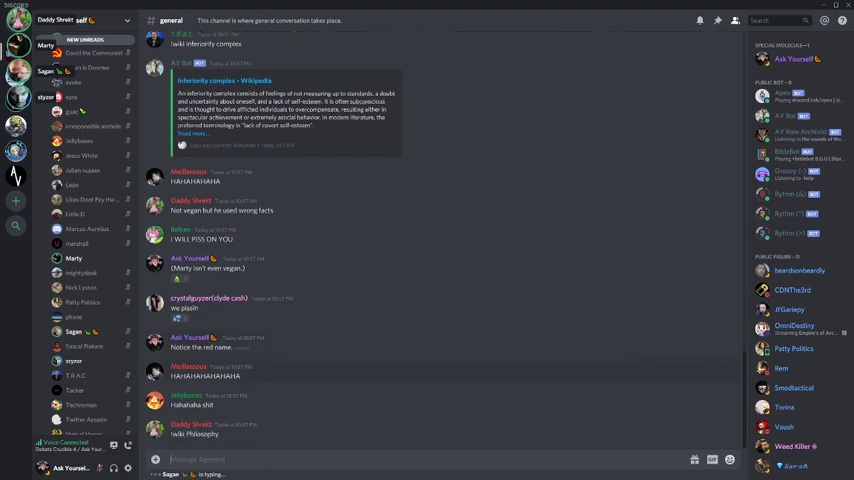
{"action": "scroll", "scroll_direction": "down", "scroll_amount": 3}
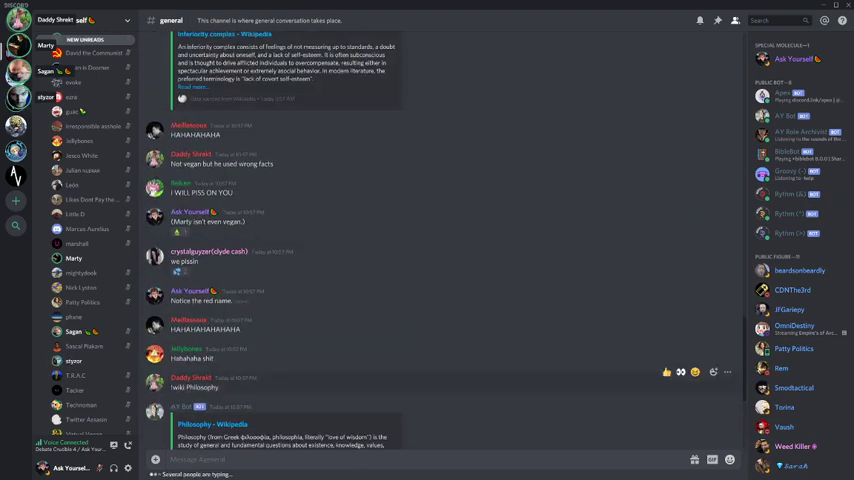
{"action": "scroll", "scroll_direction": "down", "scroll_amount": 3}
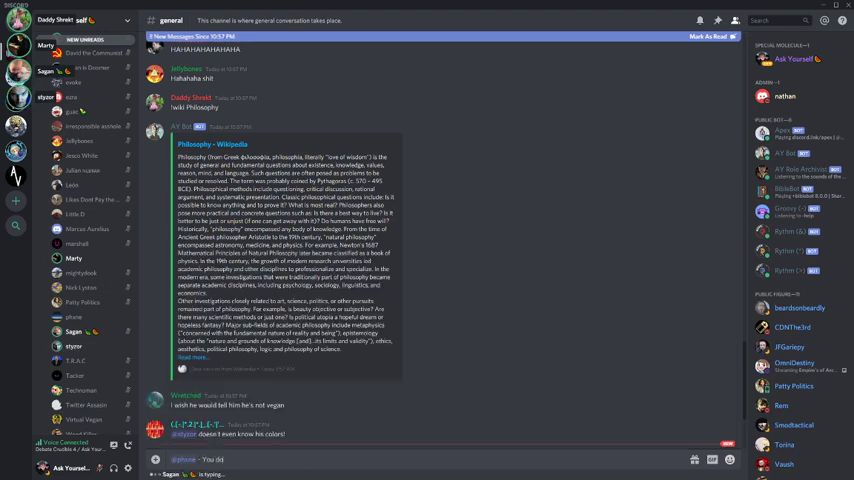
Post 'You don't think a belief is a fact... beliefs can be ABOUT facts' and 'HAHAHAHA'.
{"action": "type", "text": "You don't think a belief ever IS a fact do you?  Surely beliefs can be"}
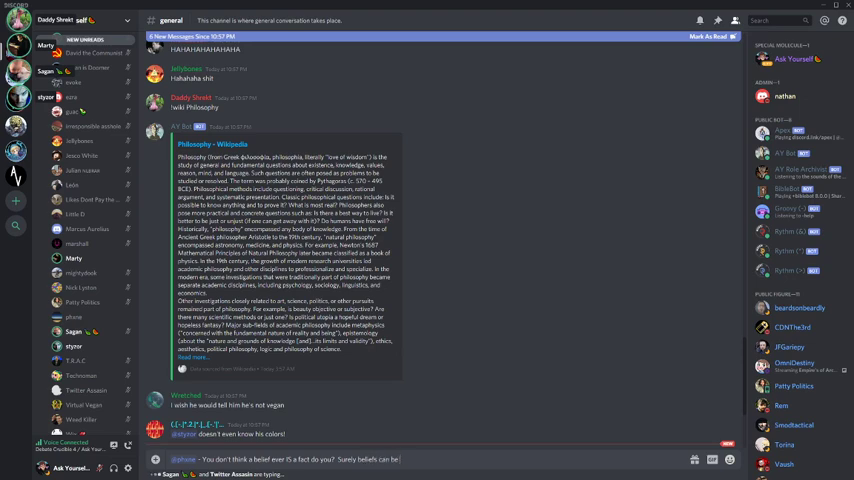
{"action": "type", "text": "ABOUT facts"}
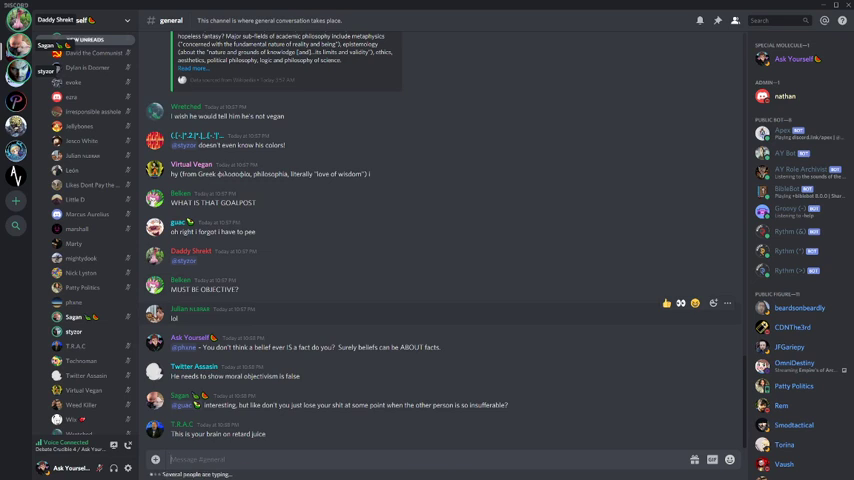
{"action": "type", "text": "HAHAHAHA"}
{"action": "type", "text": "Long Words M"}
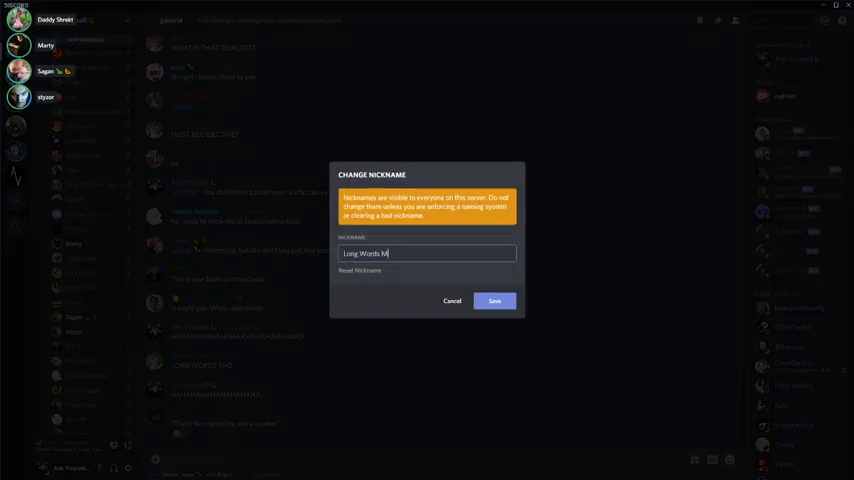
Save the new server nickname and return to the #general channel.
{"action": "left_click", "coordinate": [452, 300]}
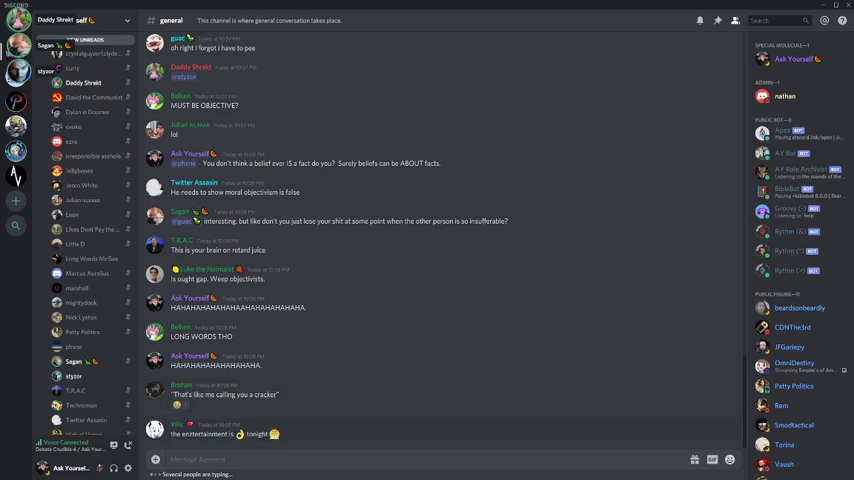
Send the reply that beliefs are just attitudes about propositions, some of which are true.
{"action": "scroll", "scroll_direction": "down", "scroll_amount": 3}
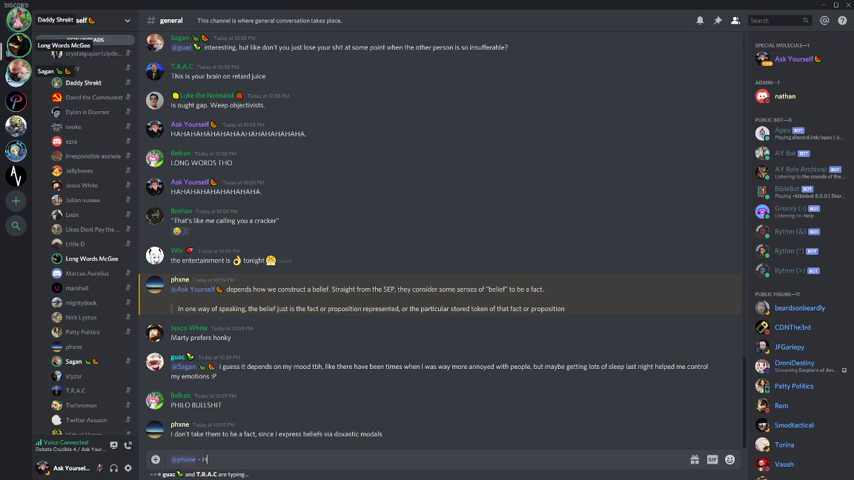
{"action": "type", "text": "Hmm ok.. I don't think of them like that. I can't understand that."}
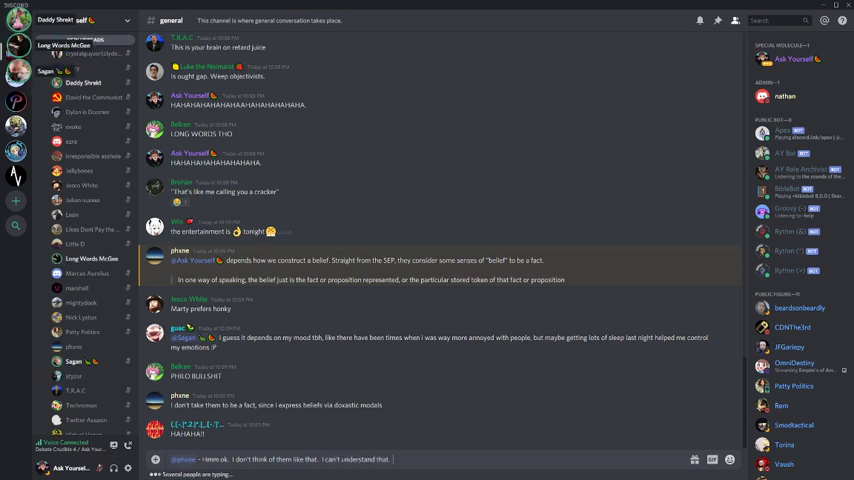
{"action": "type", "text": "They just are attitudes about props, and some of"}
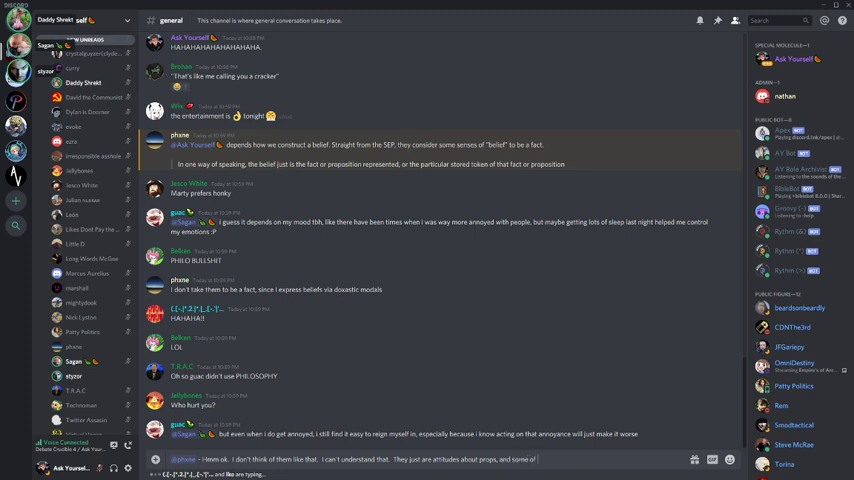
{"action": "type", "text": "those props are fac"}
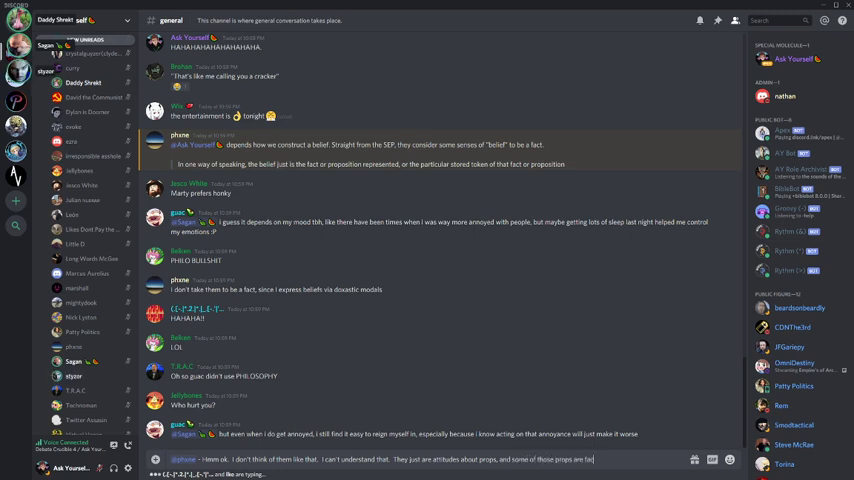
{"action": "key", "text": "enter"}
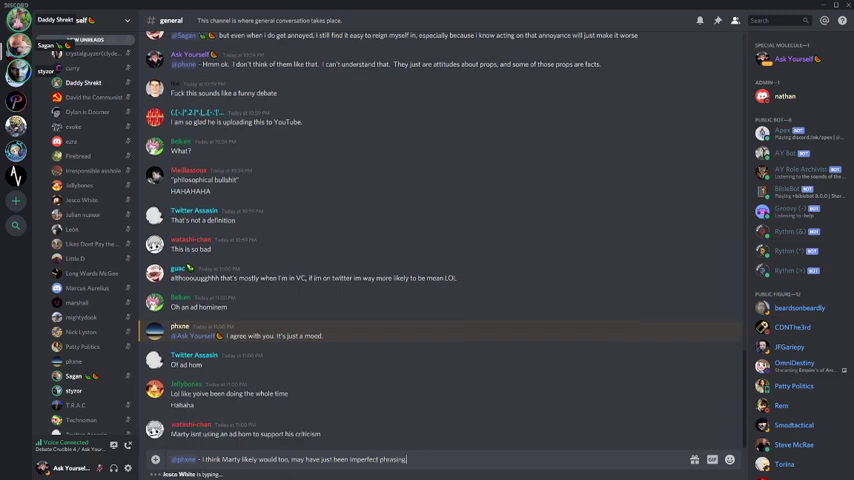
Draft a follow-up starting 'OR maybe he' and catch up to the meme video embed.
{"action": "type", "text": "OR maybe he"}
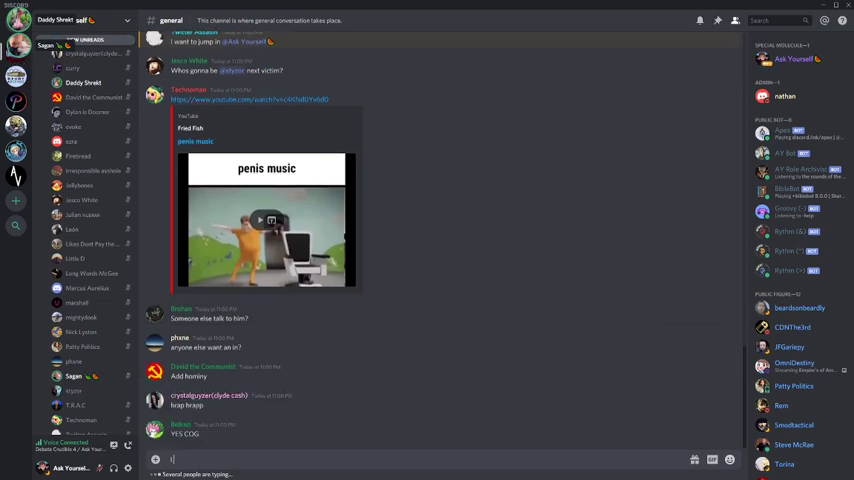
{"action": "scroll", "scroll_direction": "down", "scroll_amount": 3}
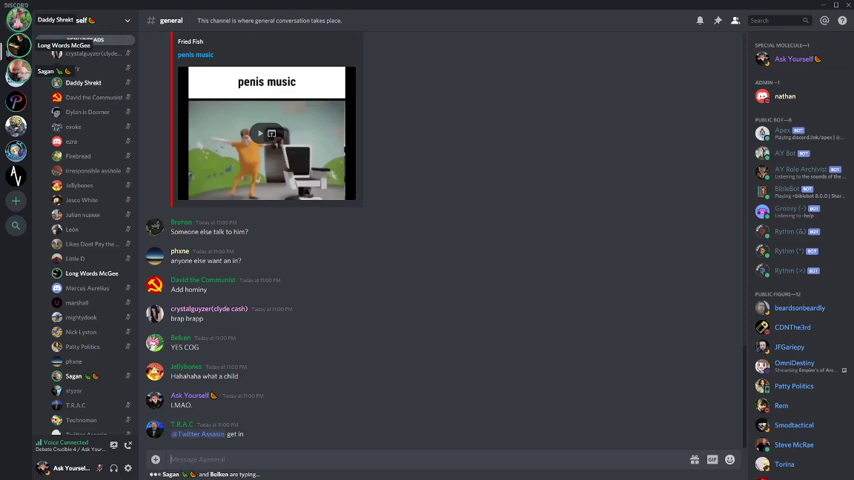